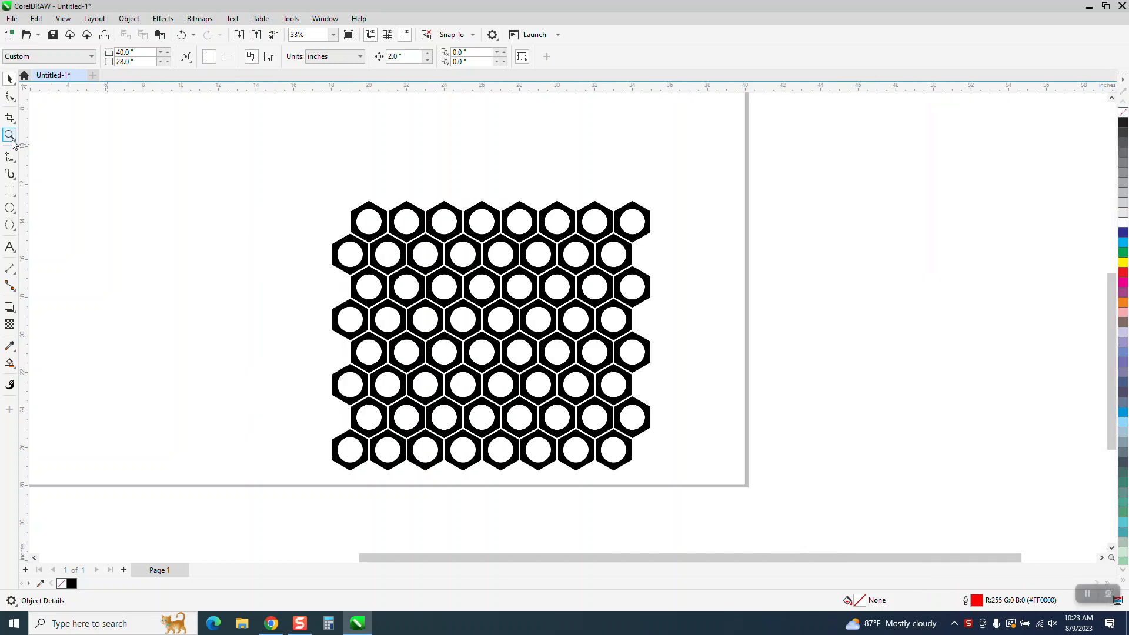
# - Zoom to the honeycomb and switch to the Ellipse tool beside the 2-inch hexagon outline
pyautogui.click(11, 134)
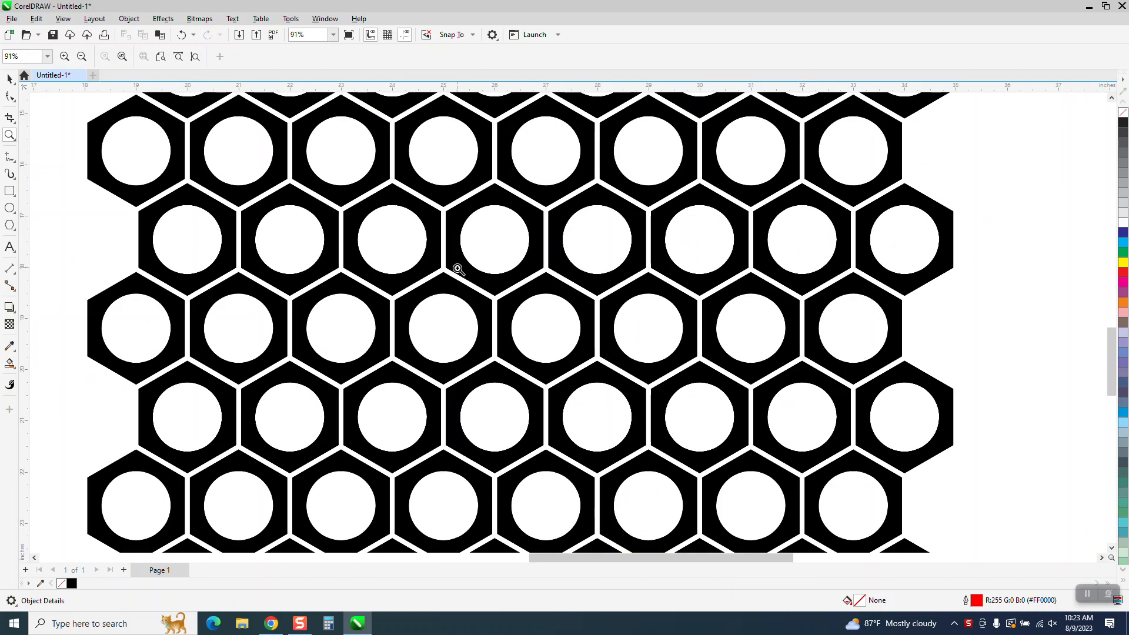
pyautogui.moveTo(384, 289)
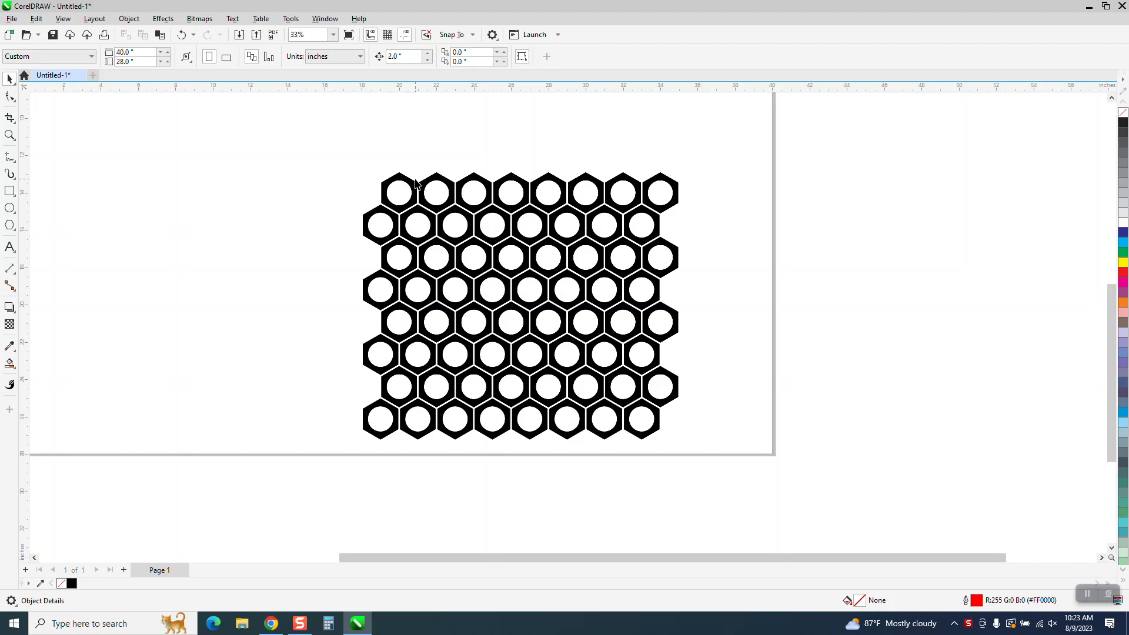
pyautogui.click(518, 303)
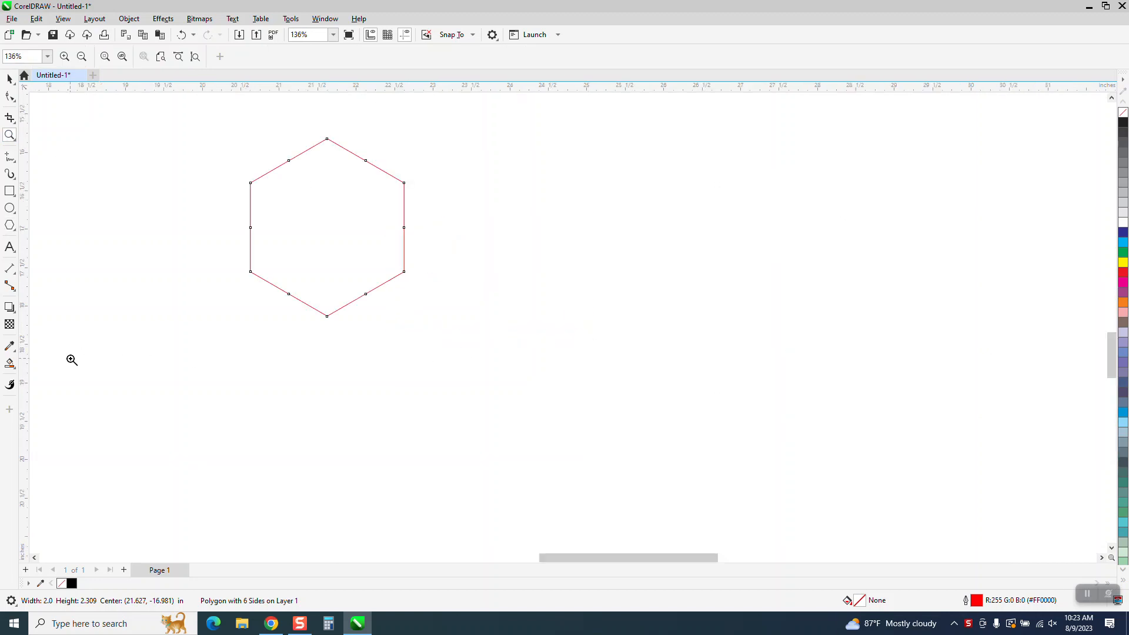
pyautogui.click(11, 363)
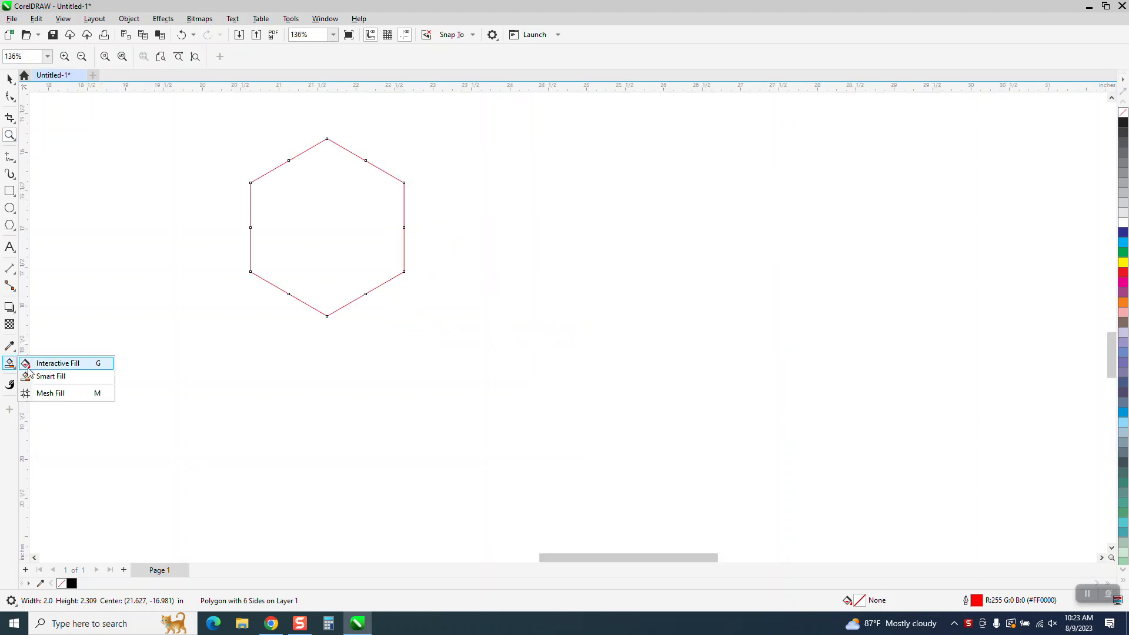
pyautogui.click(58, 363)
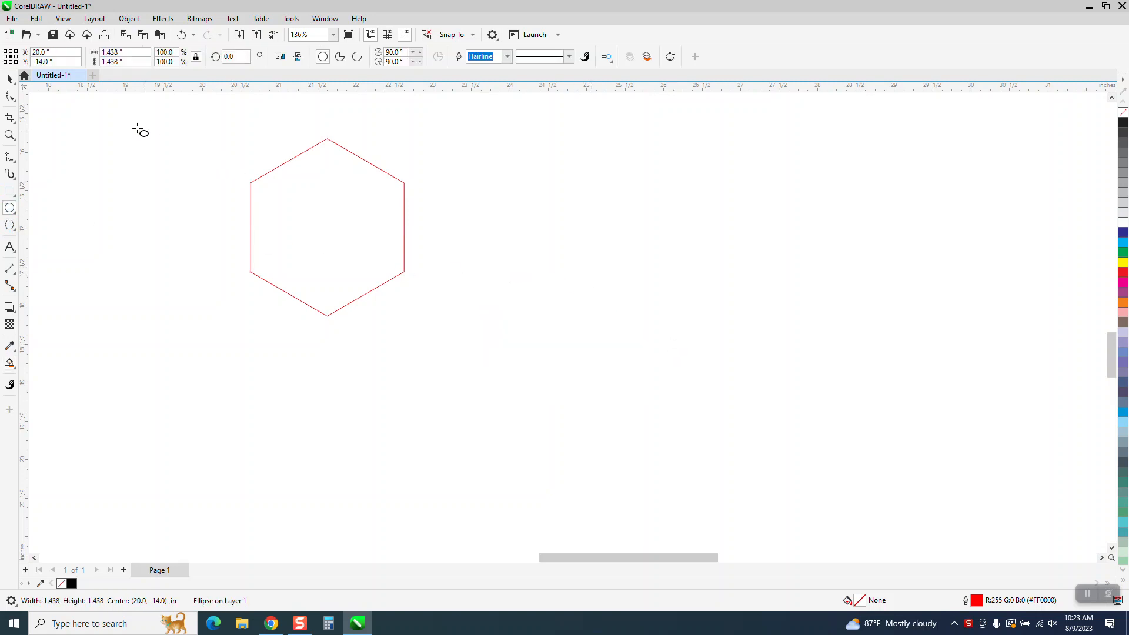
# - Draw a circle centred inside the hexagon and zoom in on both shapes
pyautogui.click(326, 226)
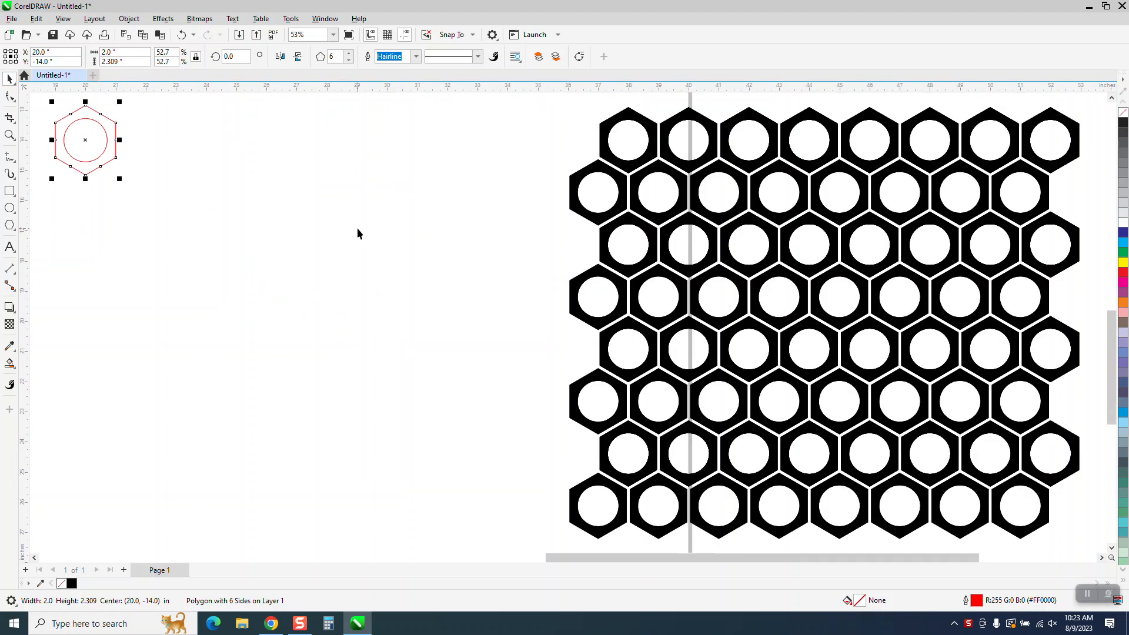
pyautogui.scroll(-3)
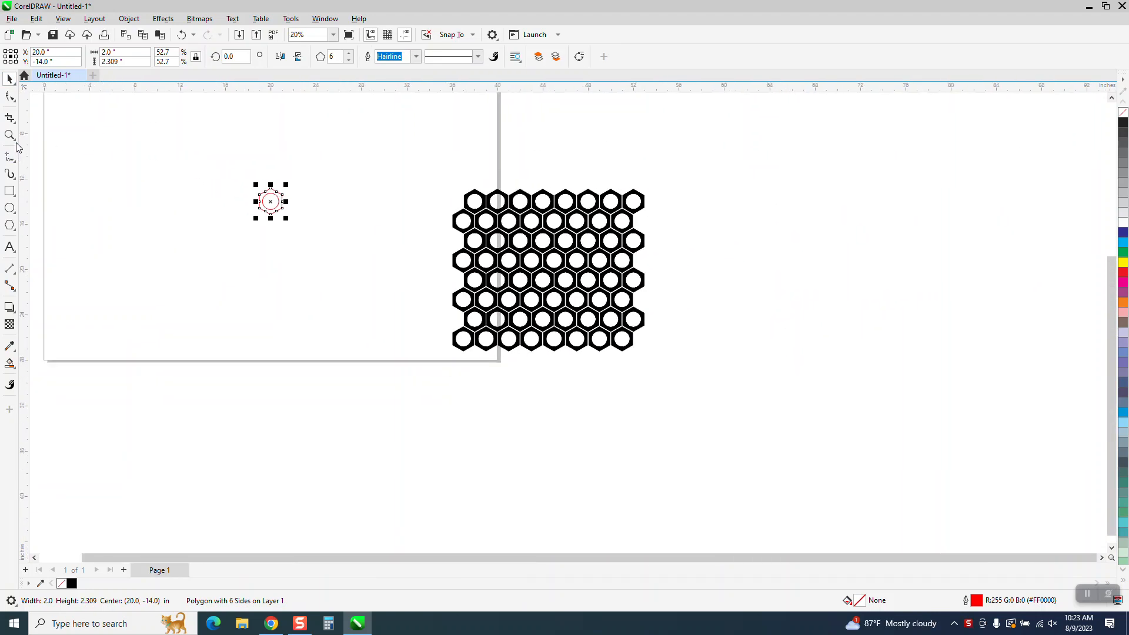
pyautogui.click(11, 136)
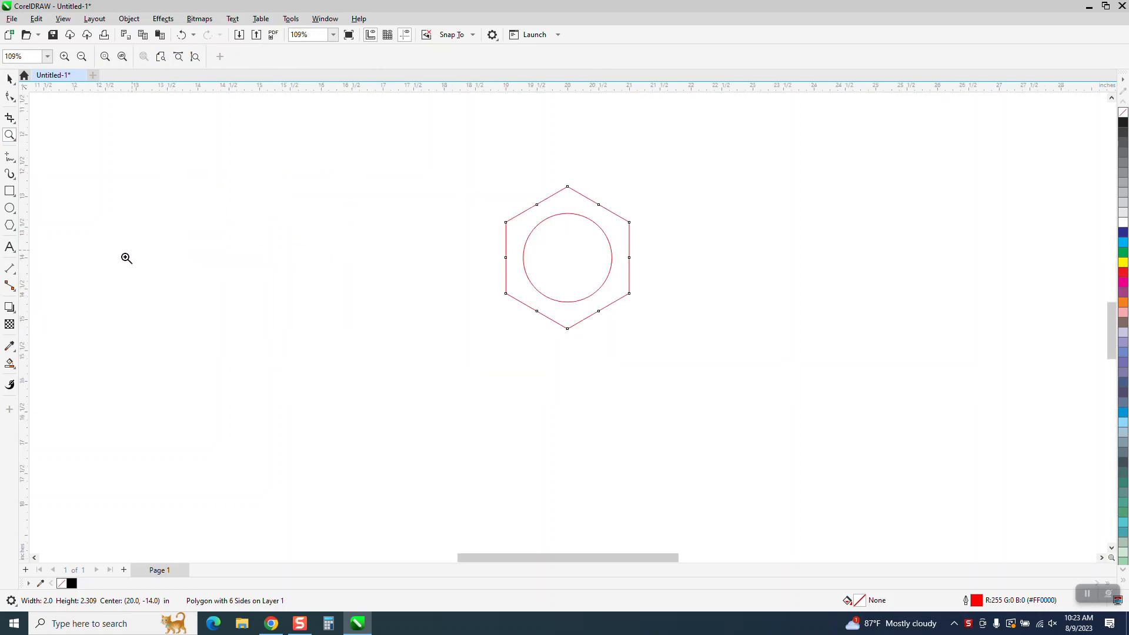
# - Fill the hexagon as a black ring, set duplicate distance 2.1" and duplicate it into a row of four
pyautogui.click(514, 268)
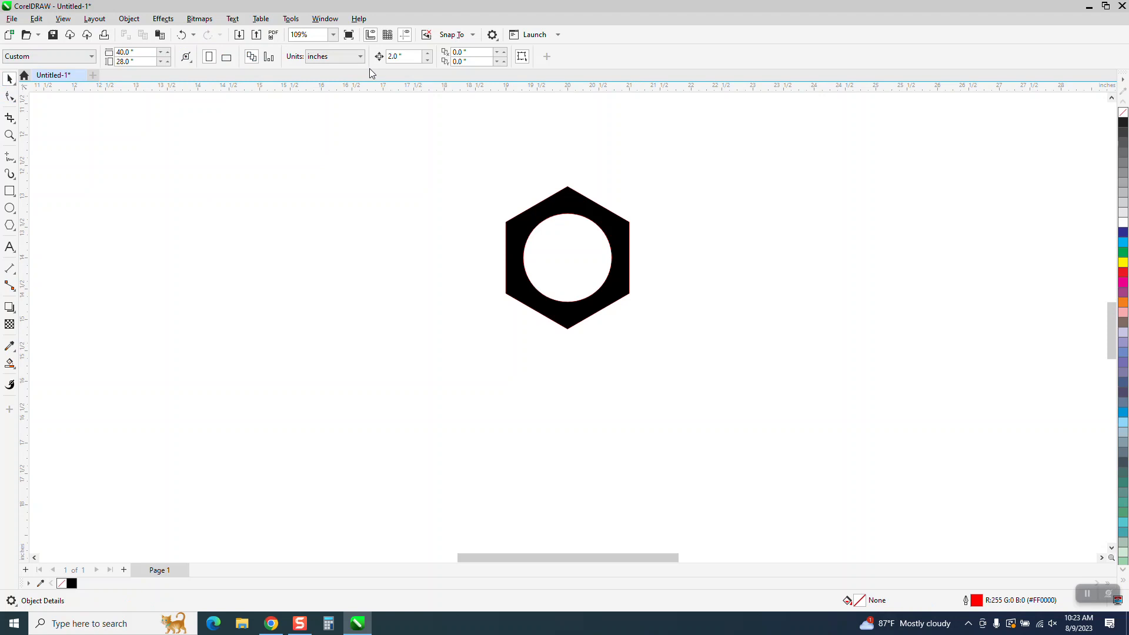
pyautogui.tripleClick(403, 56)
pyautogui.write('2.')
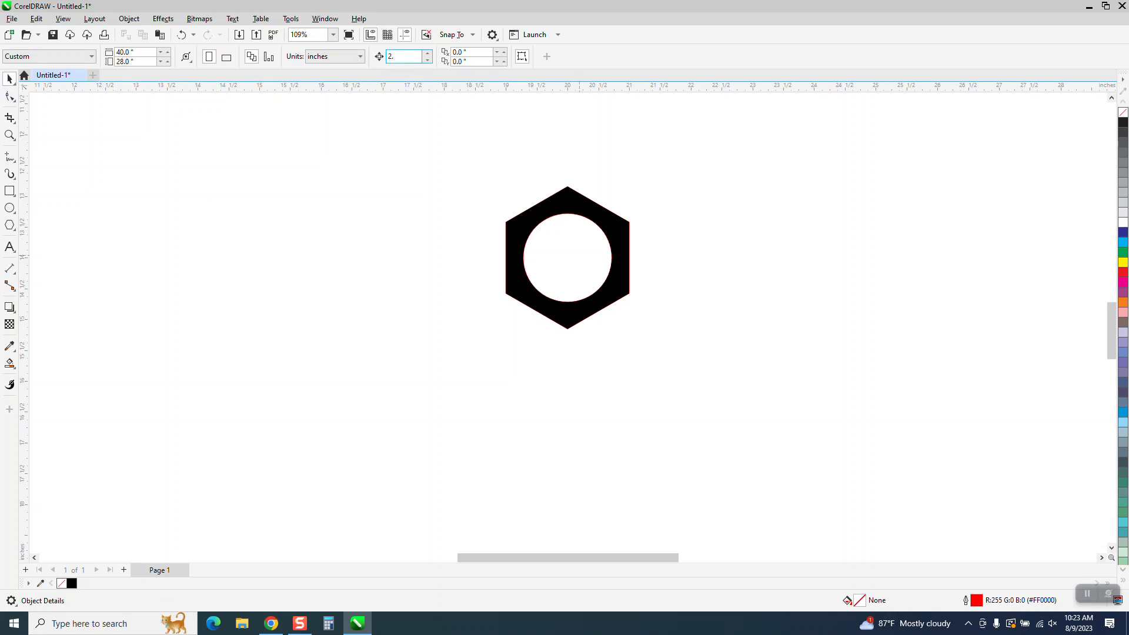
pyautogui.write('1')
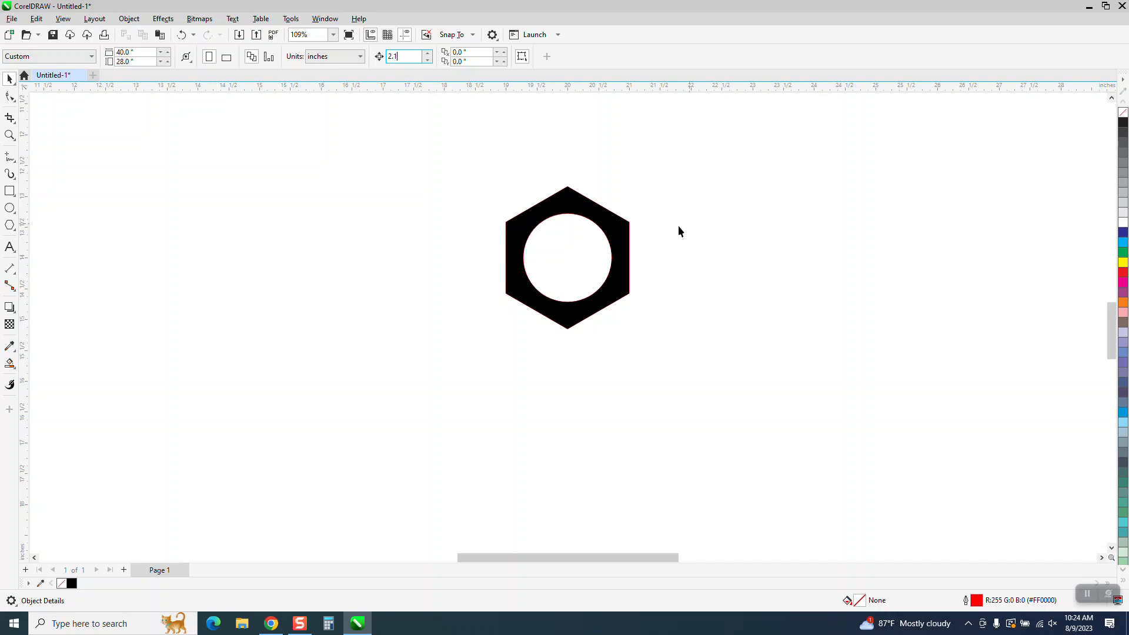
pyautogui.click(567, 258)
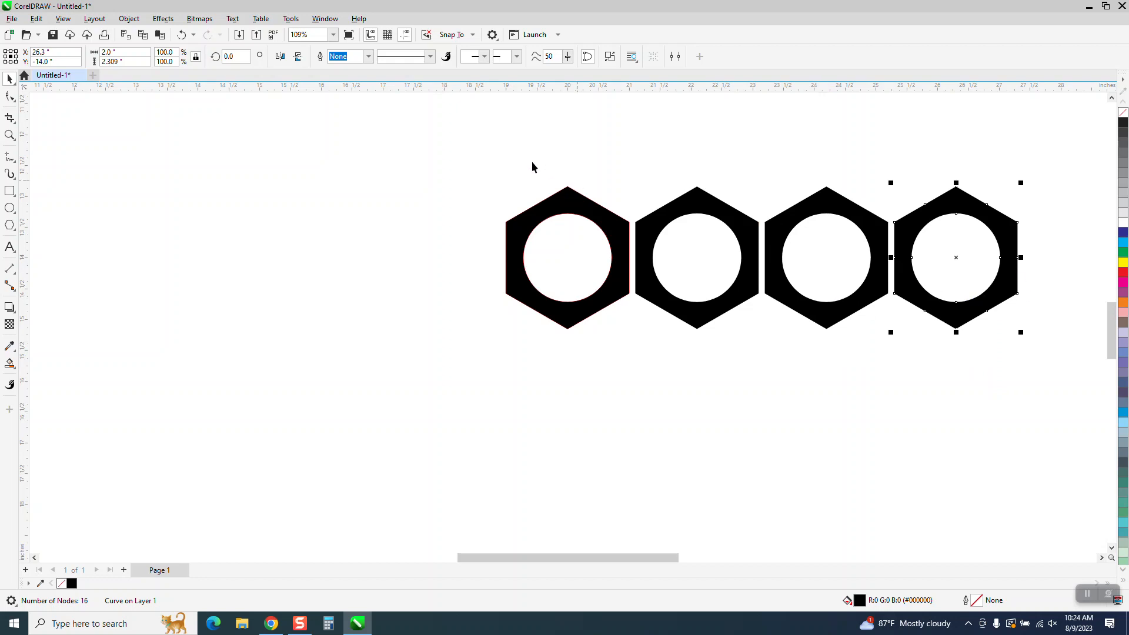
pyautogui.press('ctrl+a')
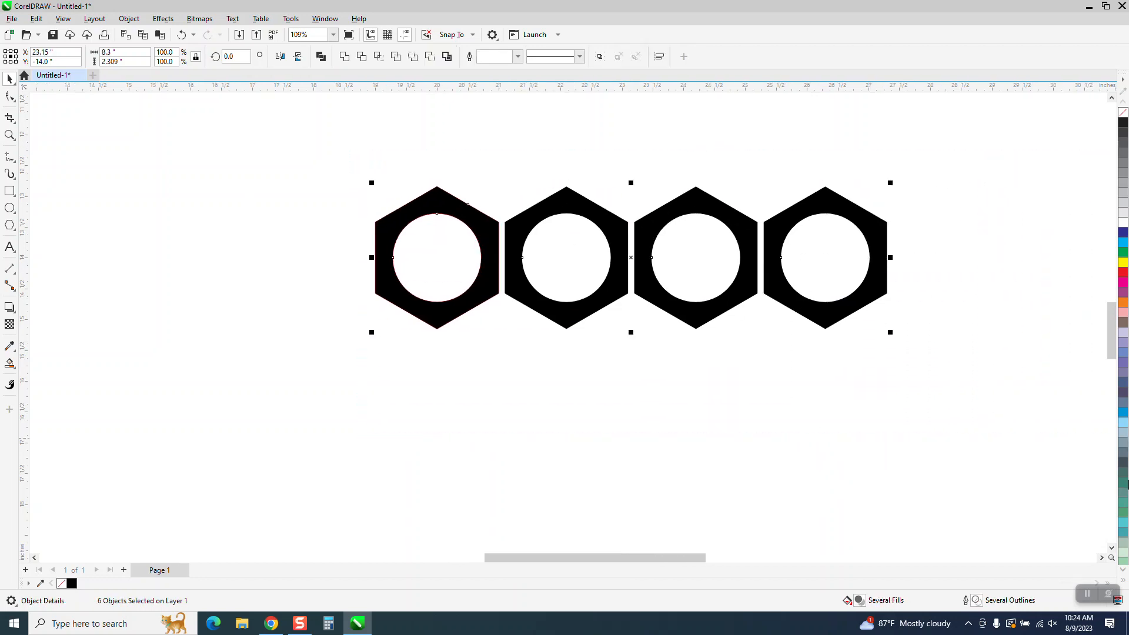
pyautogui.moveTo(825, 190)
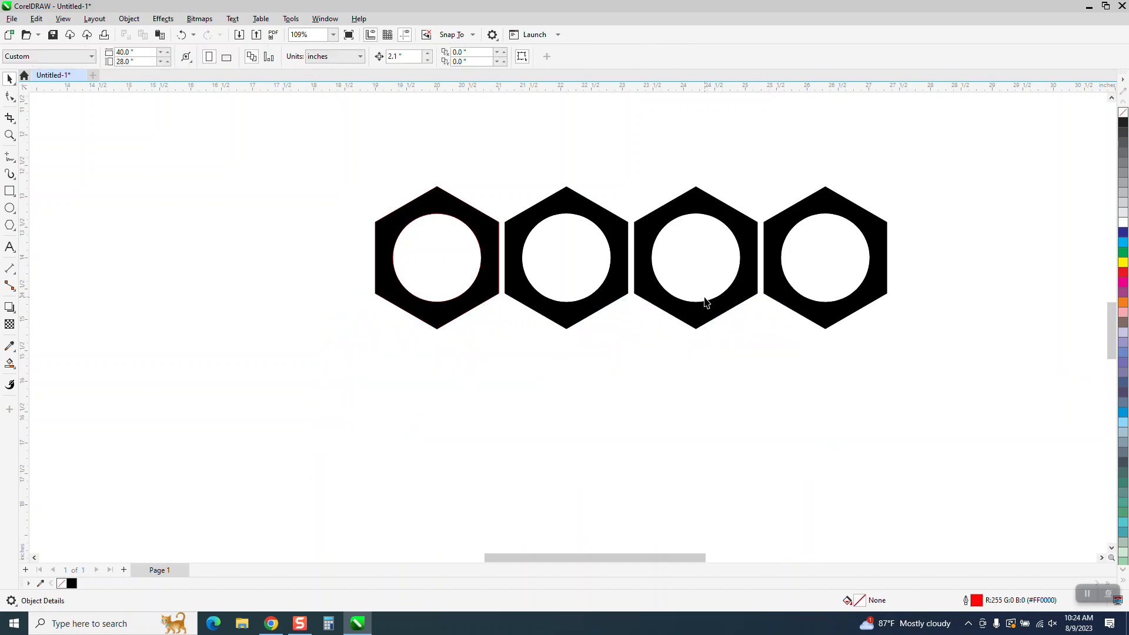
# - Undo the duplicated row back to the single outlined hexagon with its inner circle
pyautogui.press('ctrl+a')
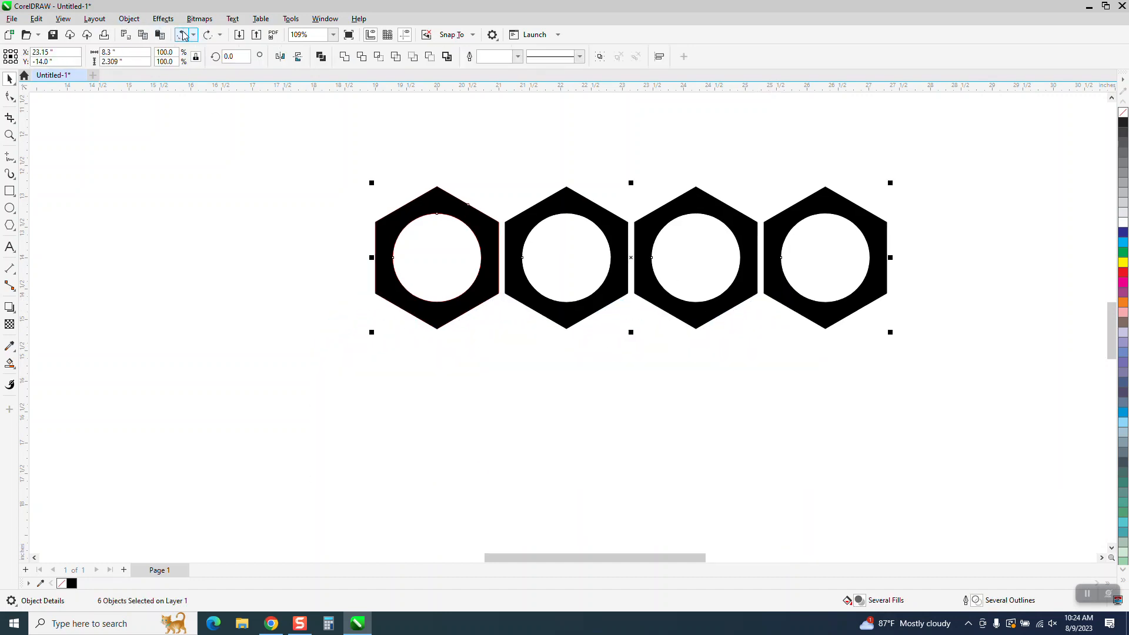
pyautogui.click(436, 258)
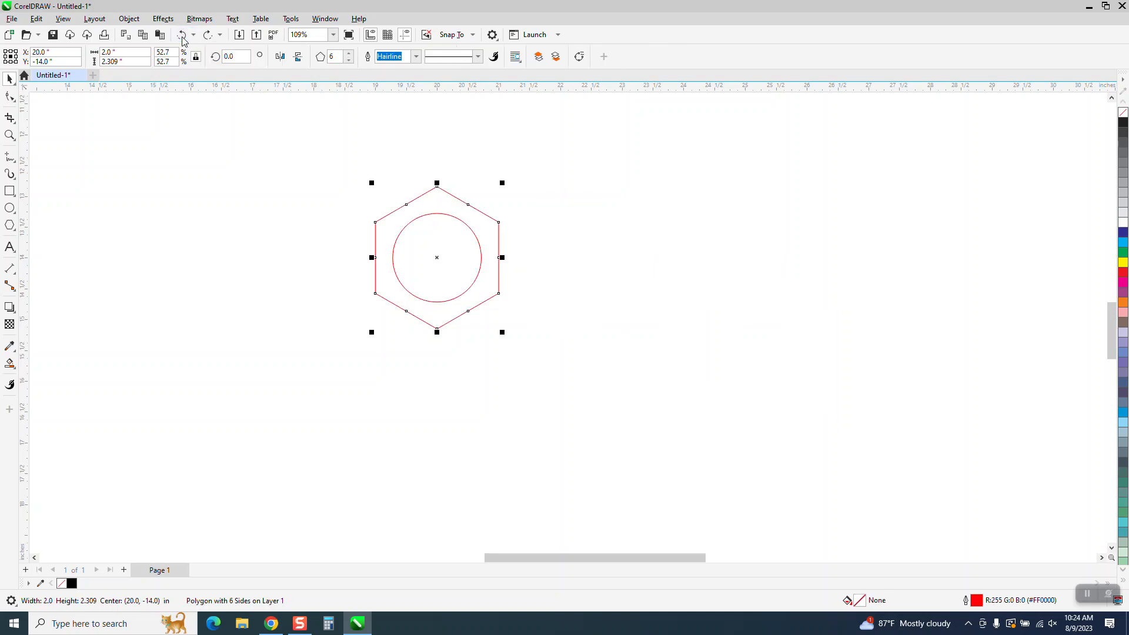
pyautogui.click(483, 220)
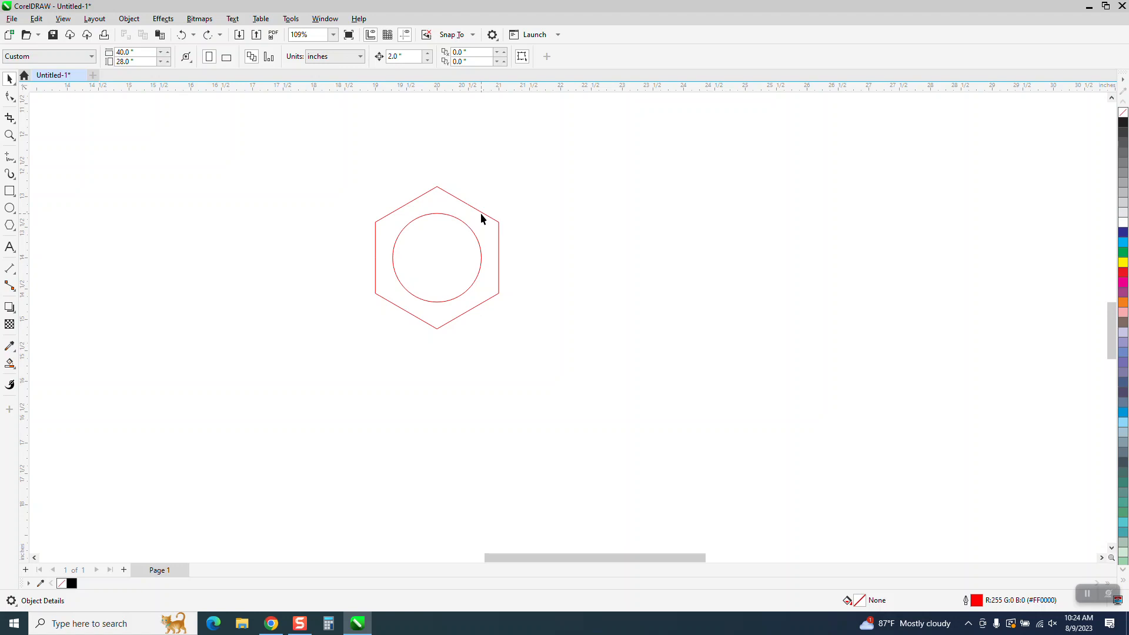
# - Select the hexagon with its circle and head to the Effects menu
pyautogui.click(437, 255)
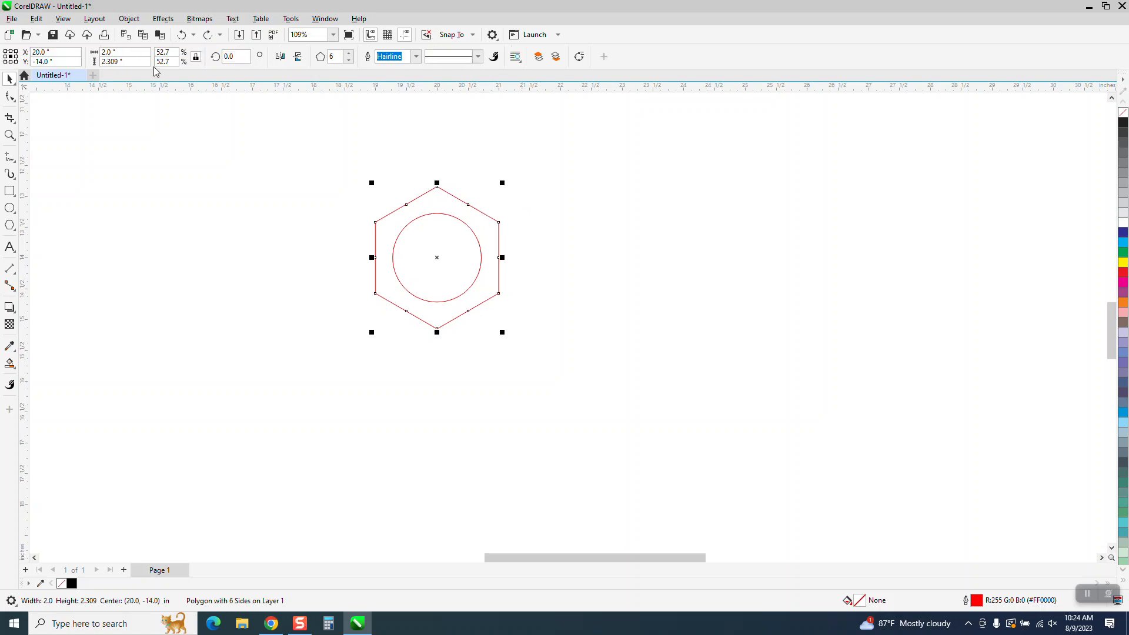
pyautogui.click(128, 18)
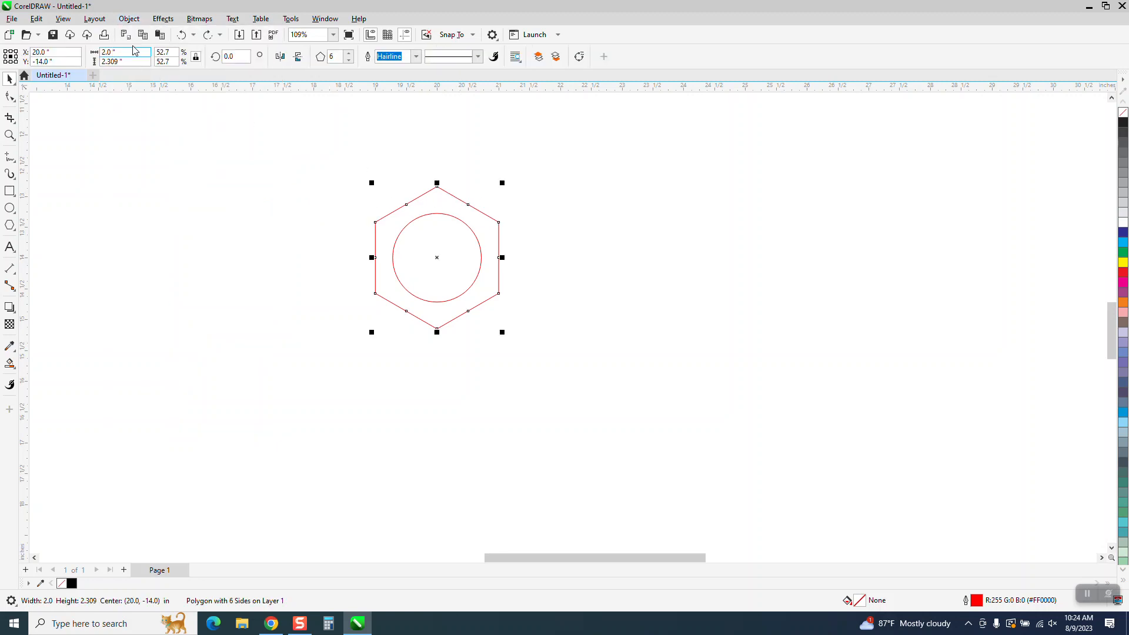
pyautogui.click(163, 18)
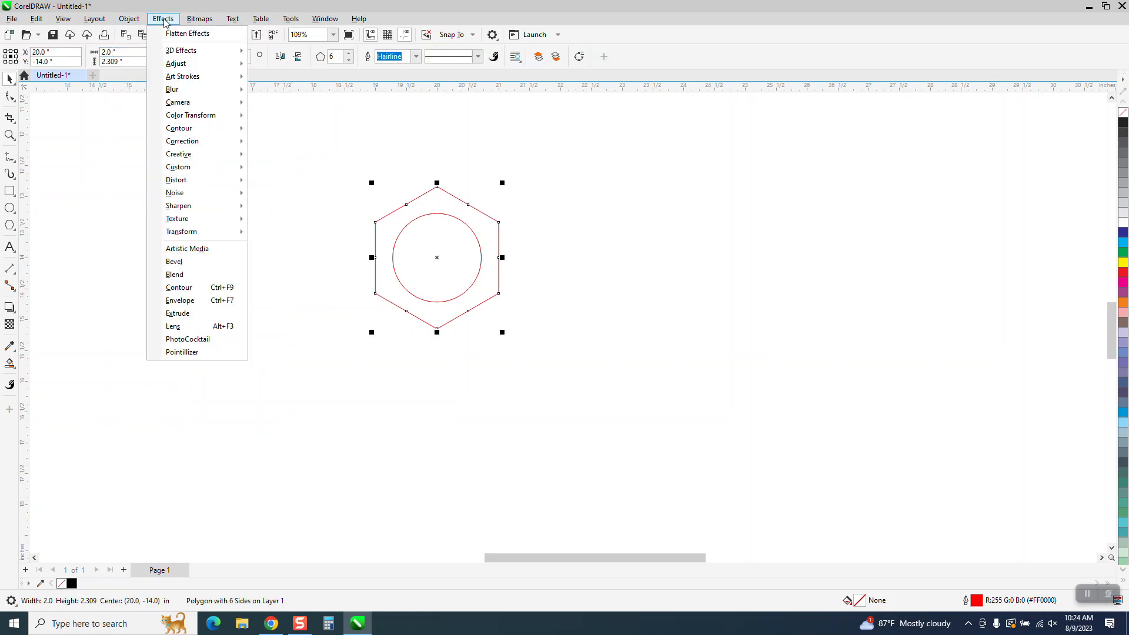
# - Add a 1-step 0.05" contour around the hexagon and Smart Fill the ring area solid black
pyautogui.click(179, 286)
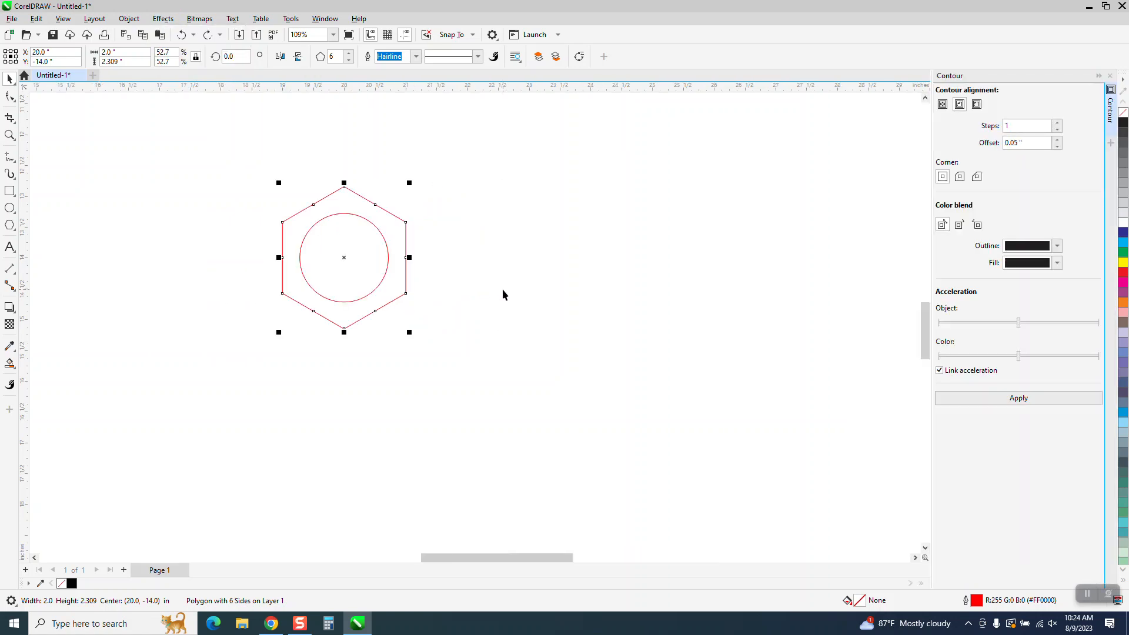
pyautogui.click(1025, 126)
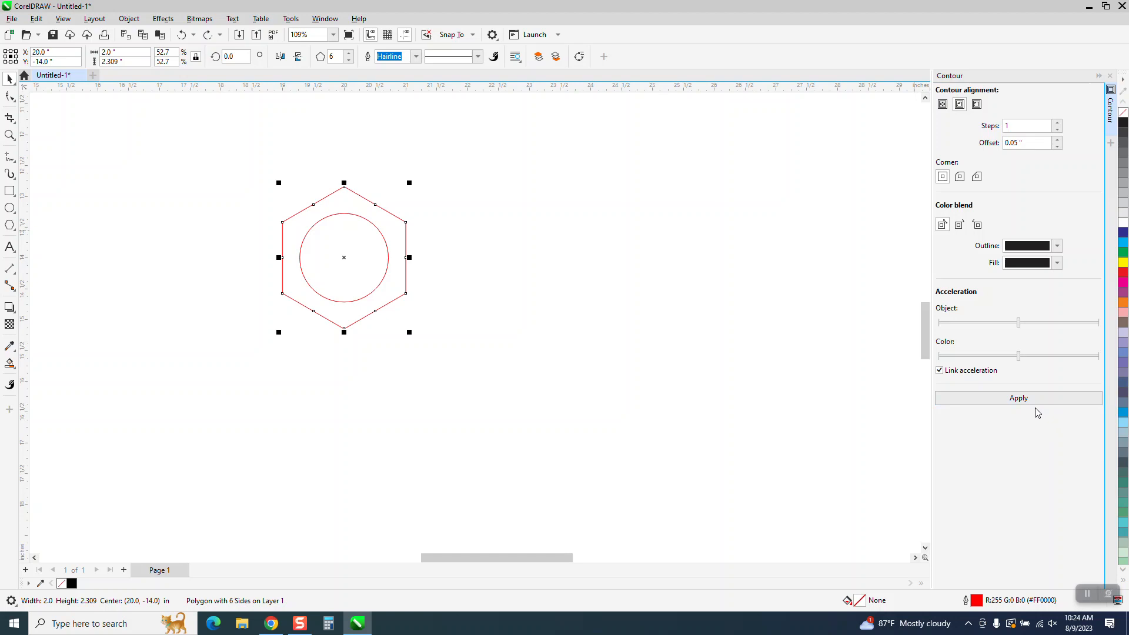
pyautogui.click(1018, 398)
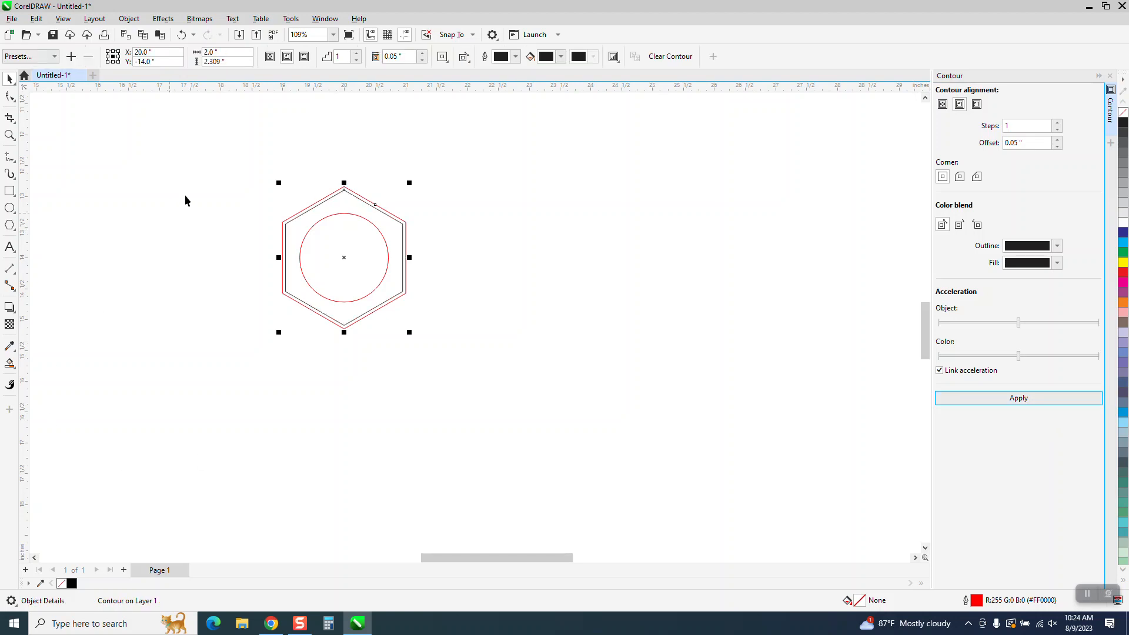
pyautogui.click(129, 18)
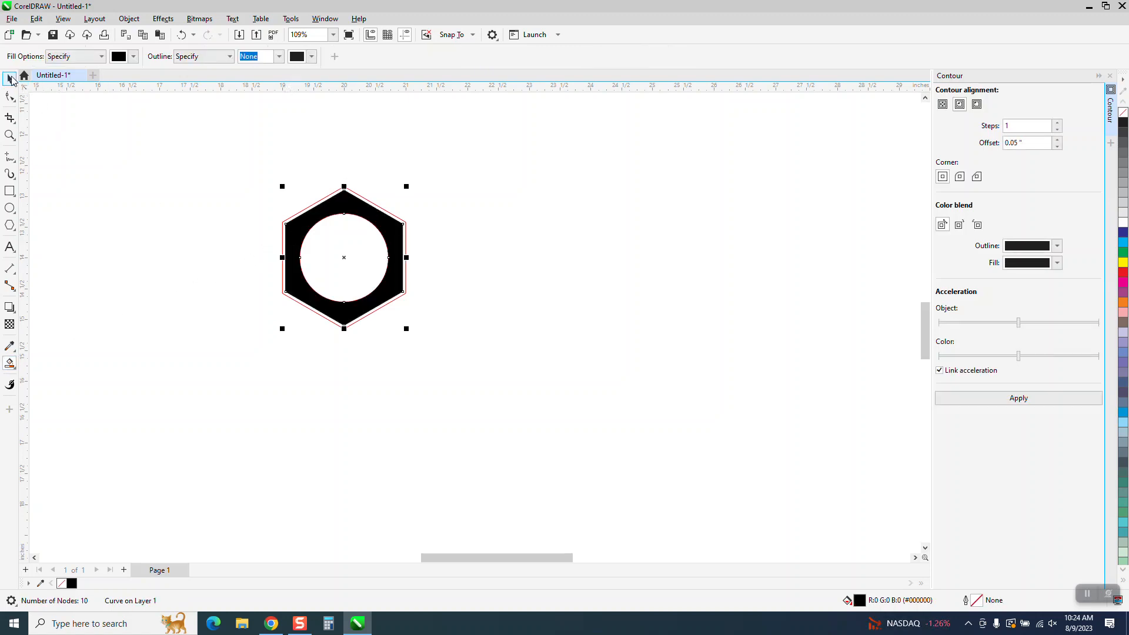
# - Group all parts of the black hexagon ring and duplicate it into a row of five touching hexagons
pyautogui.click(10, 79)
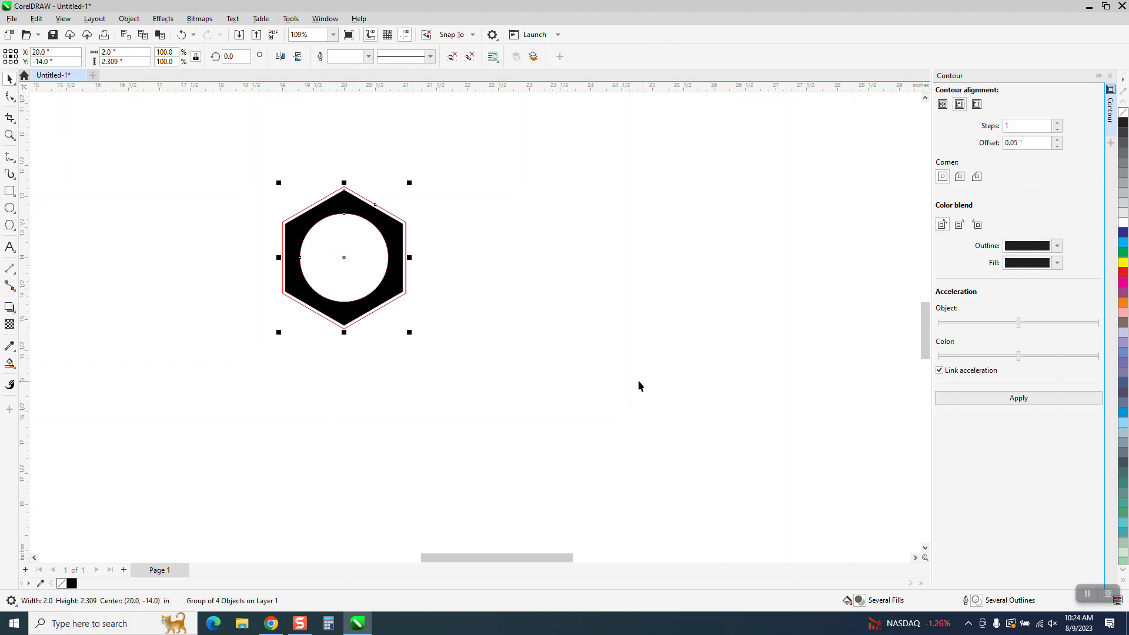
pyautogui.moveTo(461, 283)
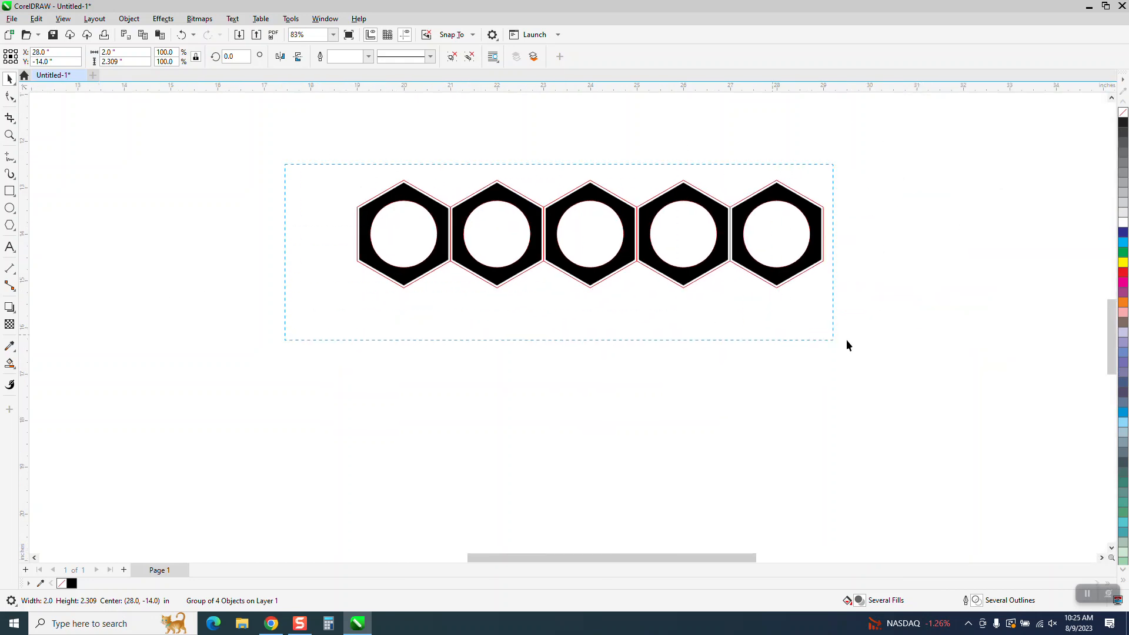
pyautogui.click(590, 234)
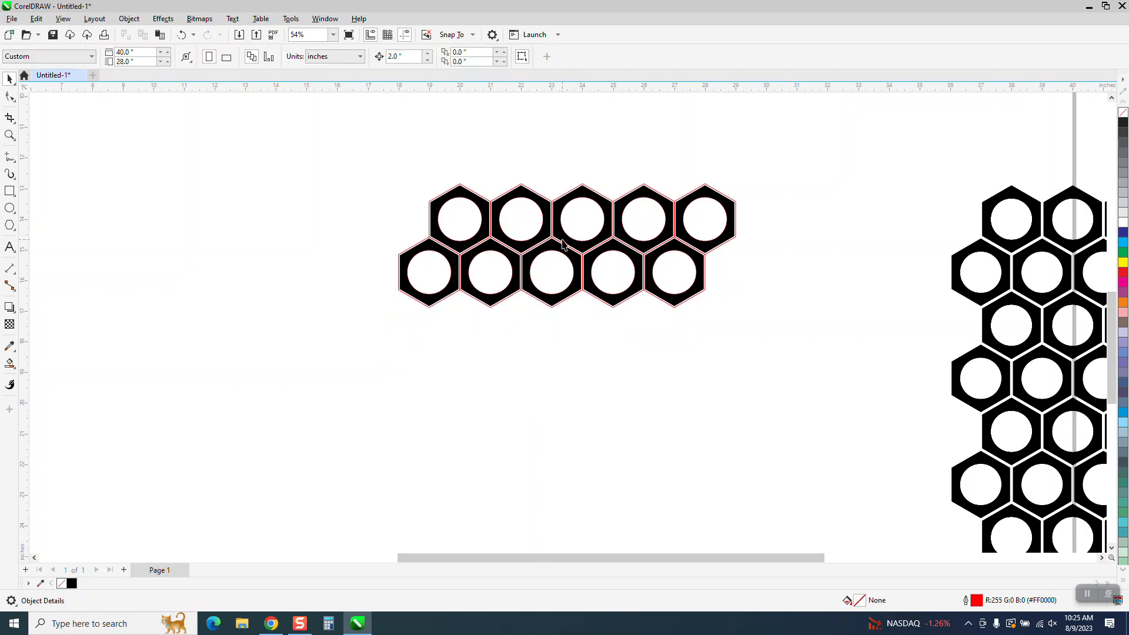
# - Duplicate the row offset half a hexagon and repeat the row pair downward into a tall staggered grid
pyautogui.click(563, 244)
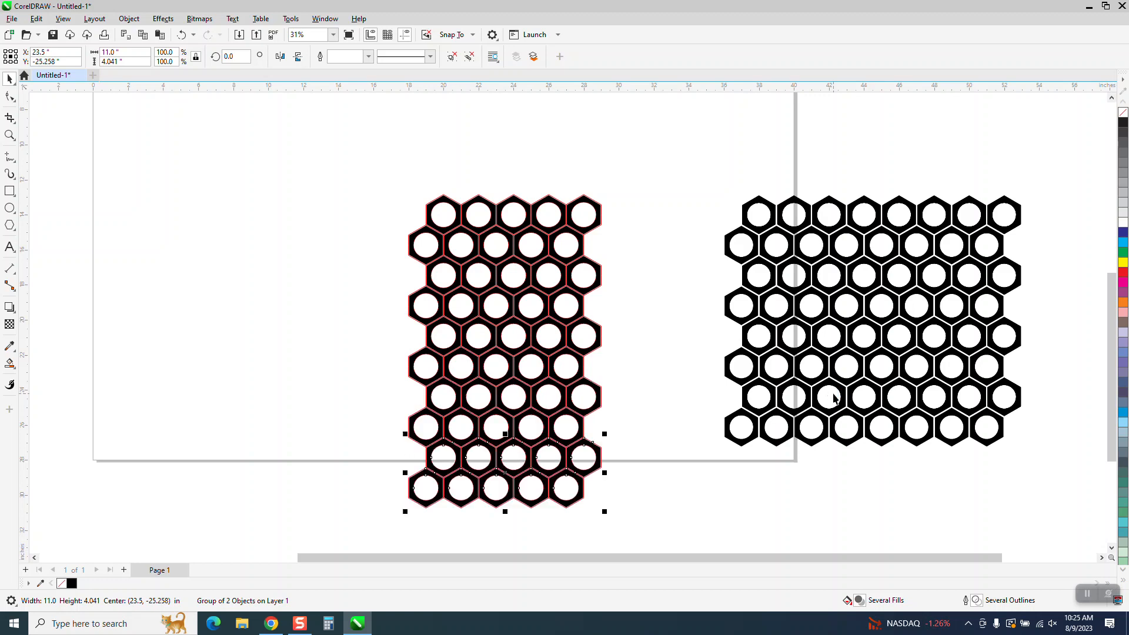
pyautogui.scroll(-3)
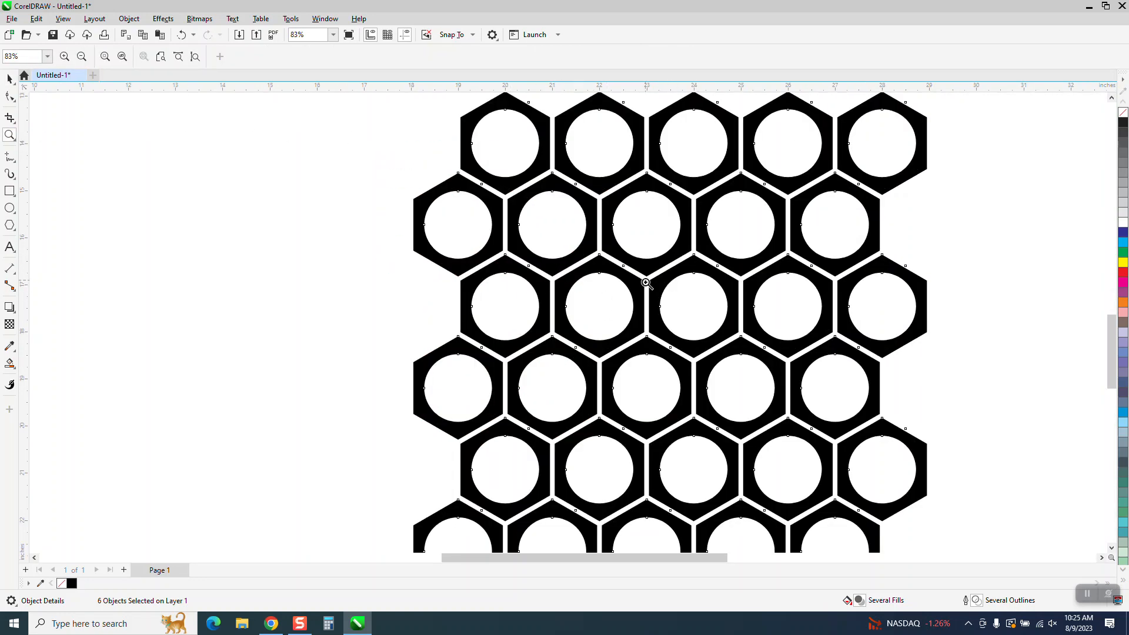
# - Zoom out and group all honeycomb rows into a single object
pyautogui.click(81, 56)
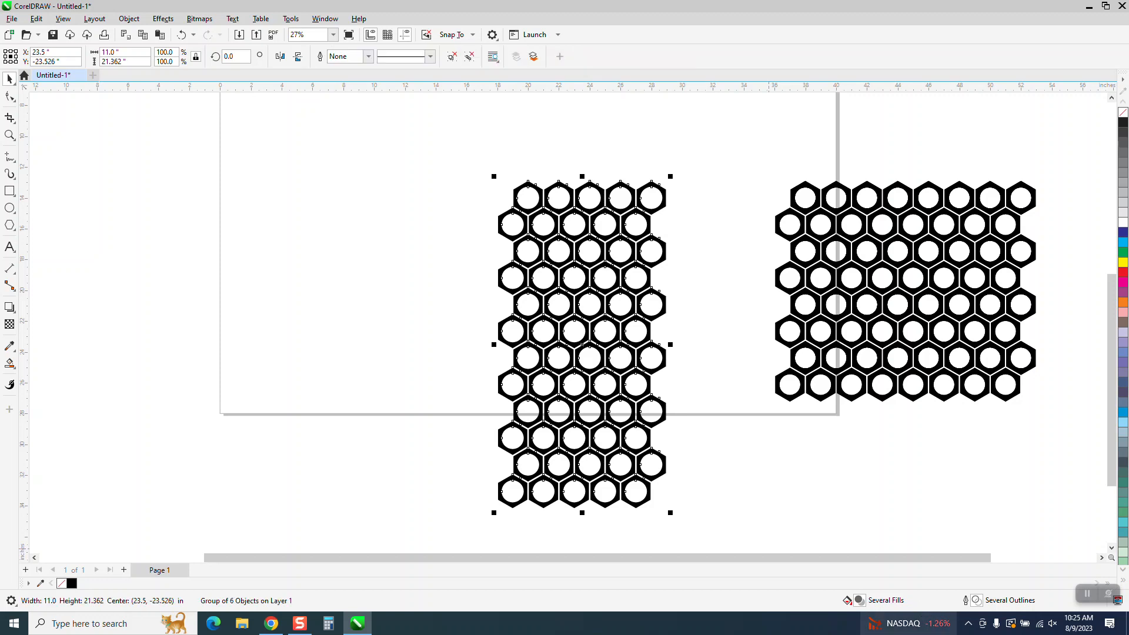
pyautogui.click(11, 192)
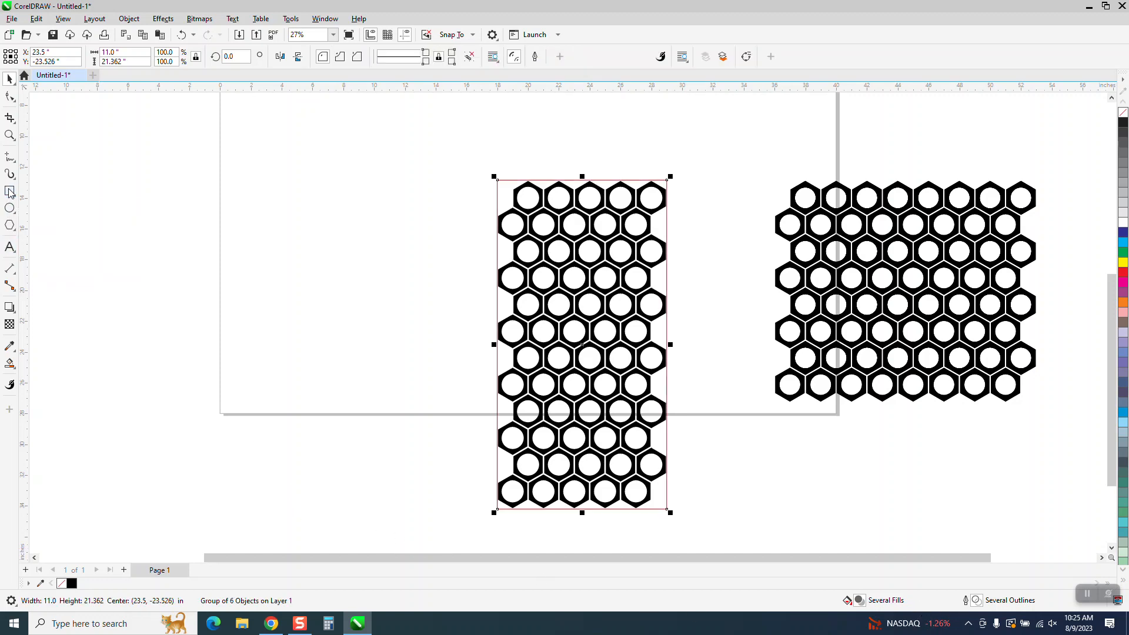
# - Draw a blue rectangle matching the honeycomb's size and align it directly over the grid
pyautogui.click(10, 190)
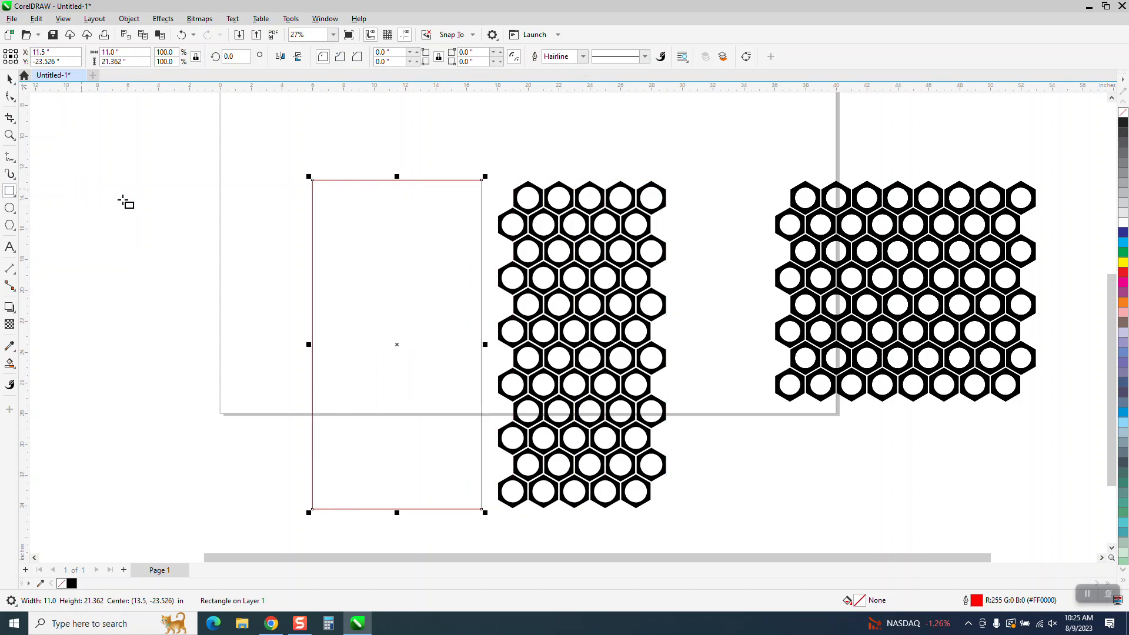
pyautogui.moveTo(1070, 261)
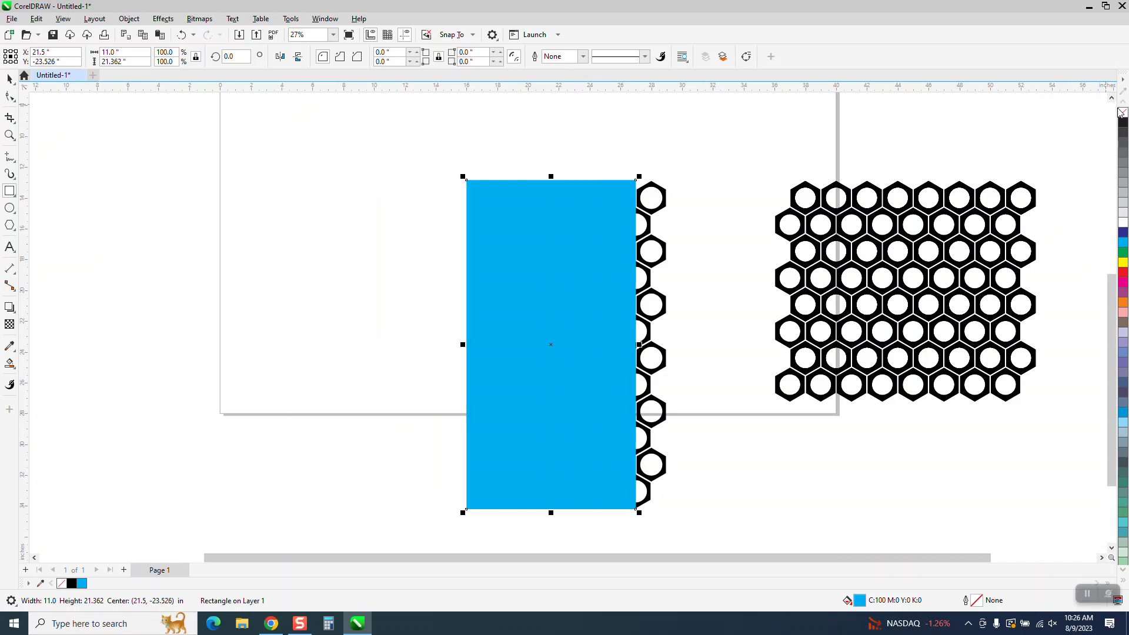
pyautogui.click(130, 17)
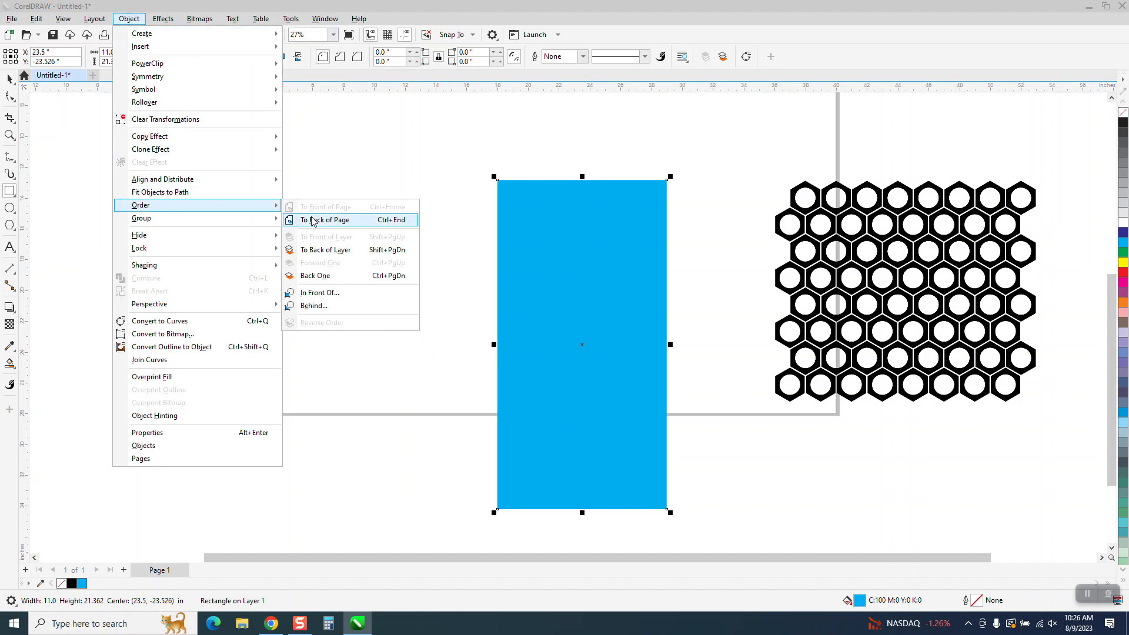
# - Send the blue rectangle to the back of the page and zoom in on the pattern
pyautogui.click(323, 220)
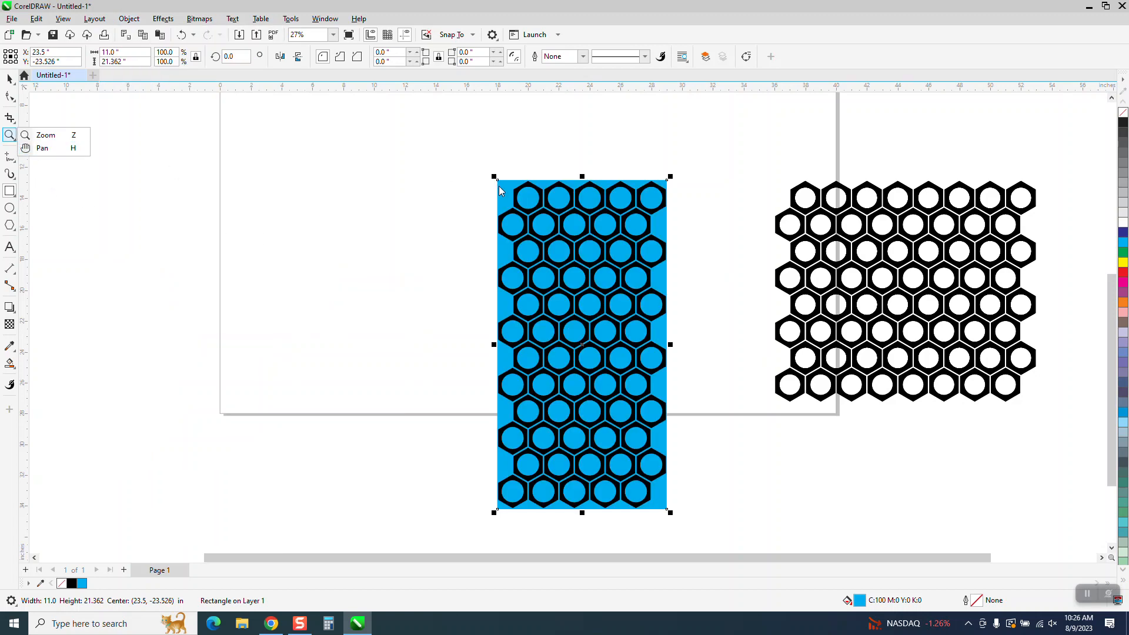
pyautogui.click(46, 135)
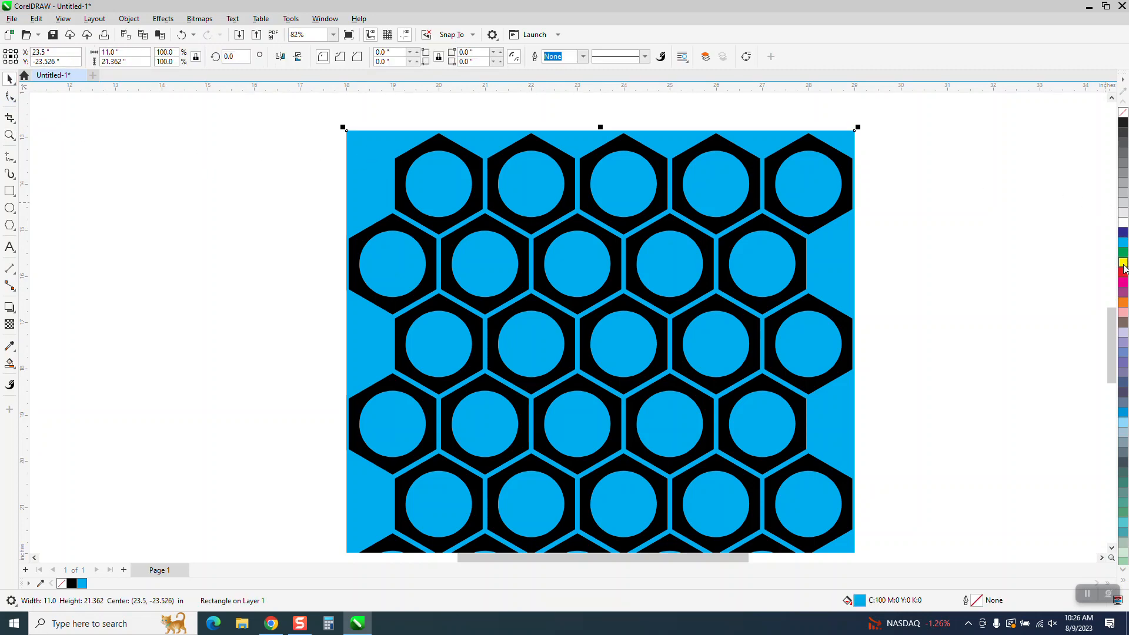
# - Recolour the background rectangle green, then back to blue
pyautogui.click(1120, 243)
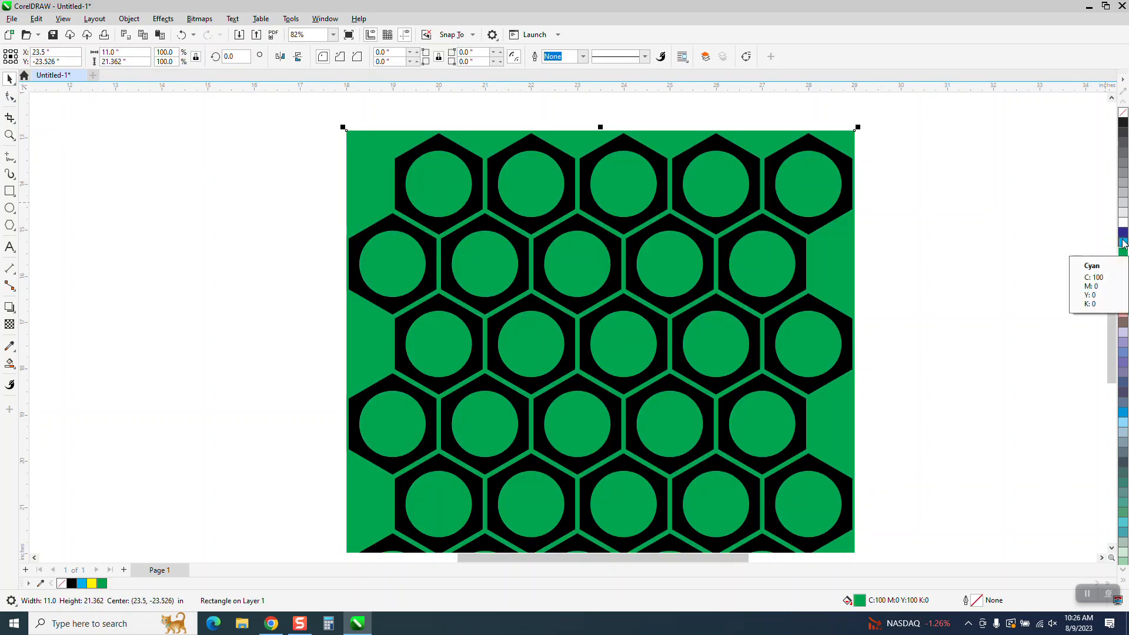
pyautogui.click(1121, 241)
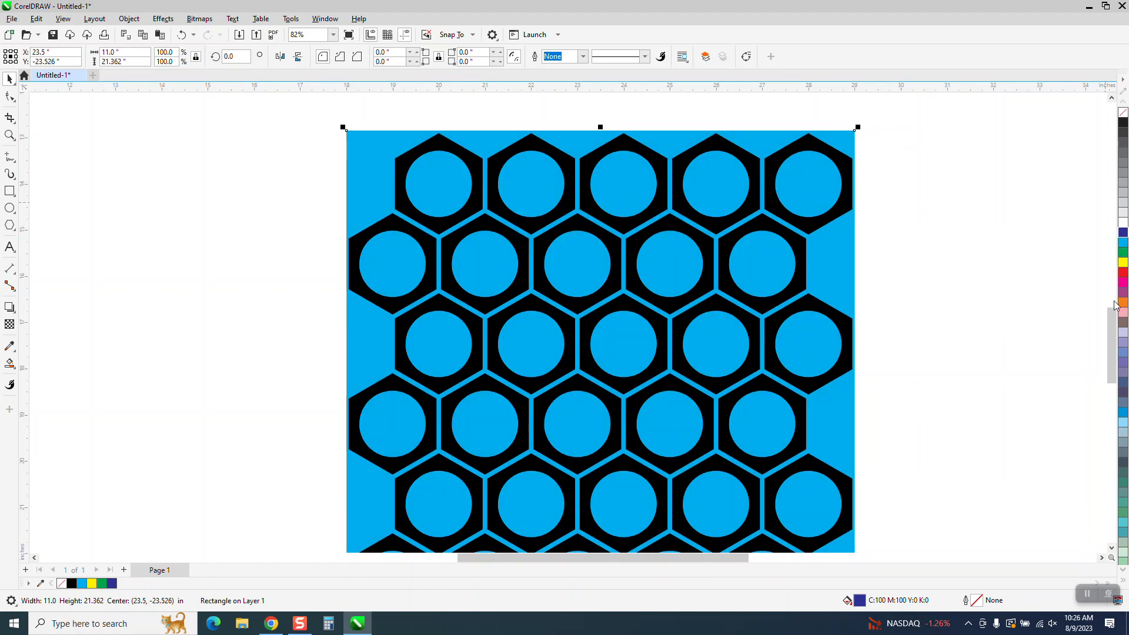